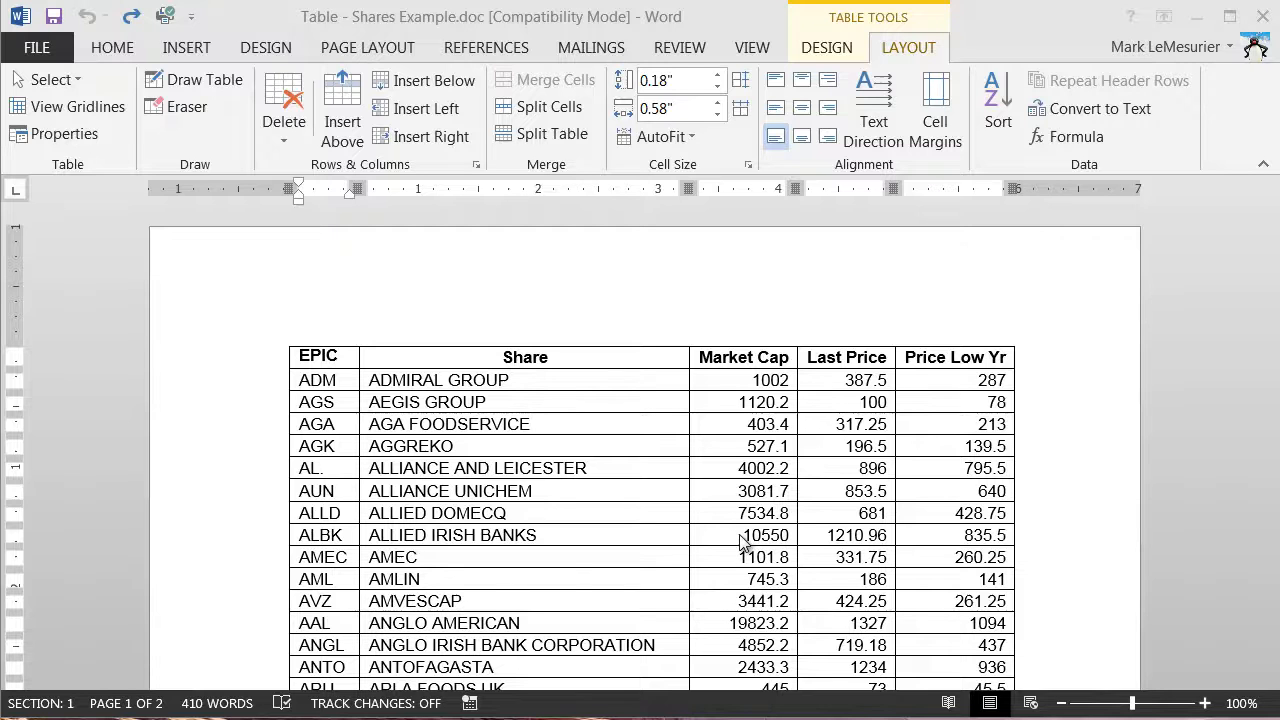
{"action": "mouse_move", "coordinate": [548, 516]}
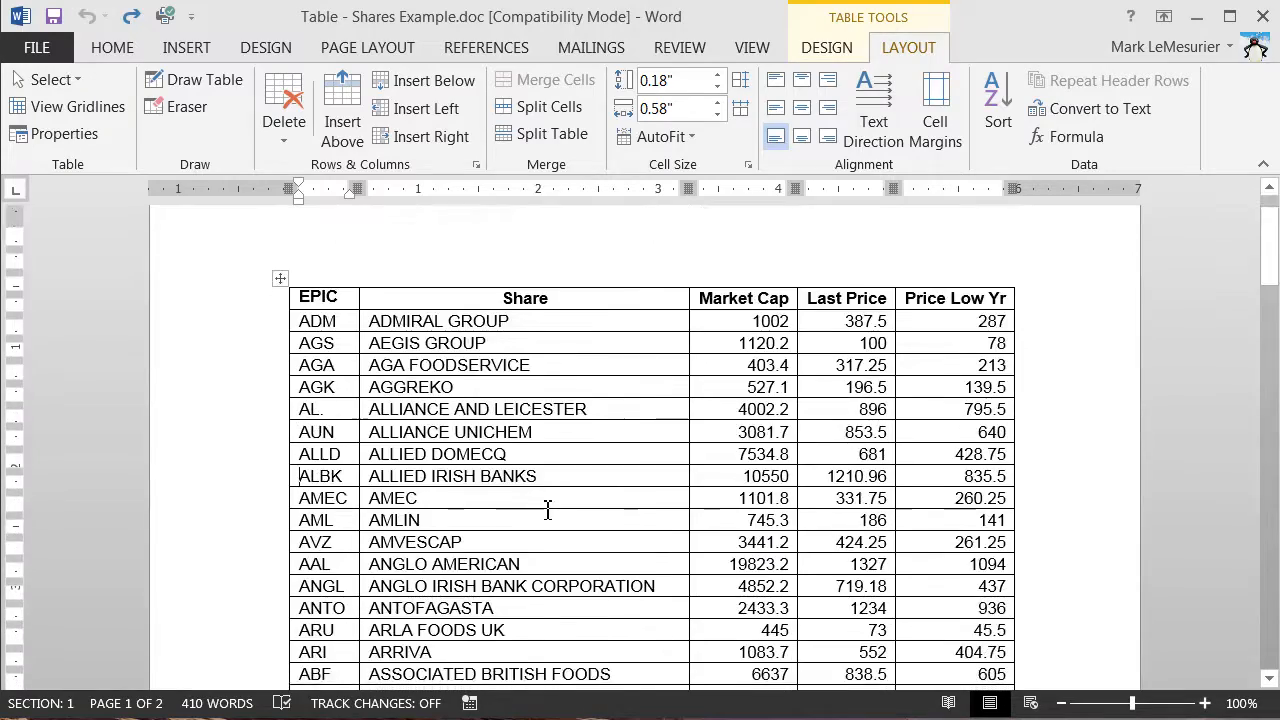
Step: Scroll to the top of page two to confirm the shares table lacks column headings there
{"action": "scroll", "scroll_direction": "down", "scroll_amount": 3}
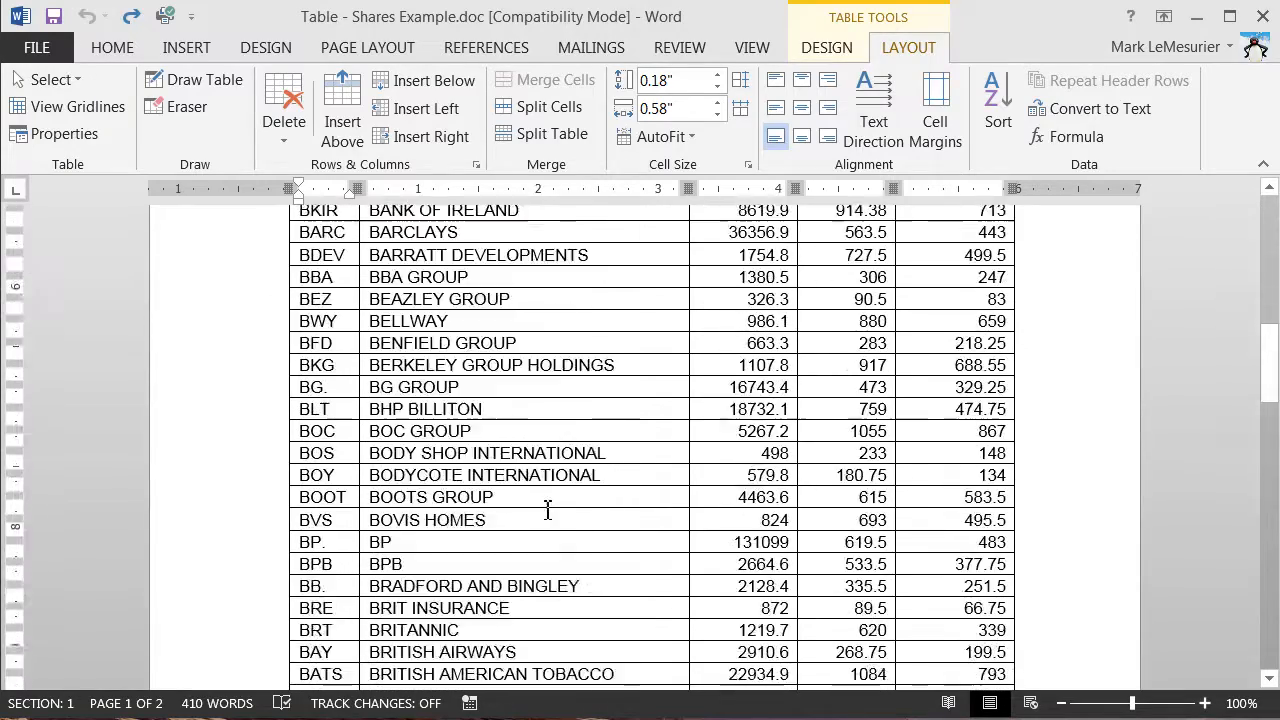
{"action": "scroll", "scroll_direction": "down", "scroll_amount": 3}
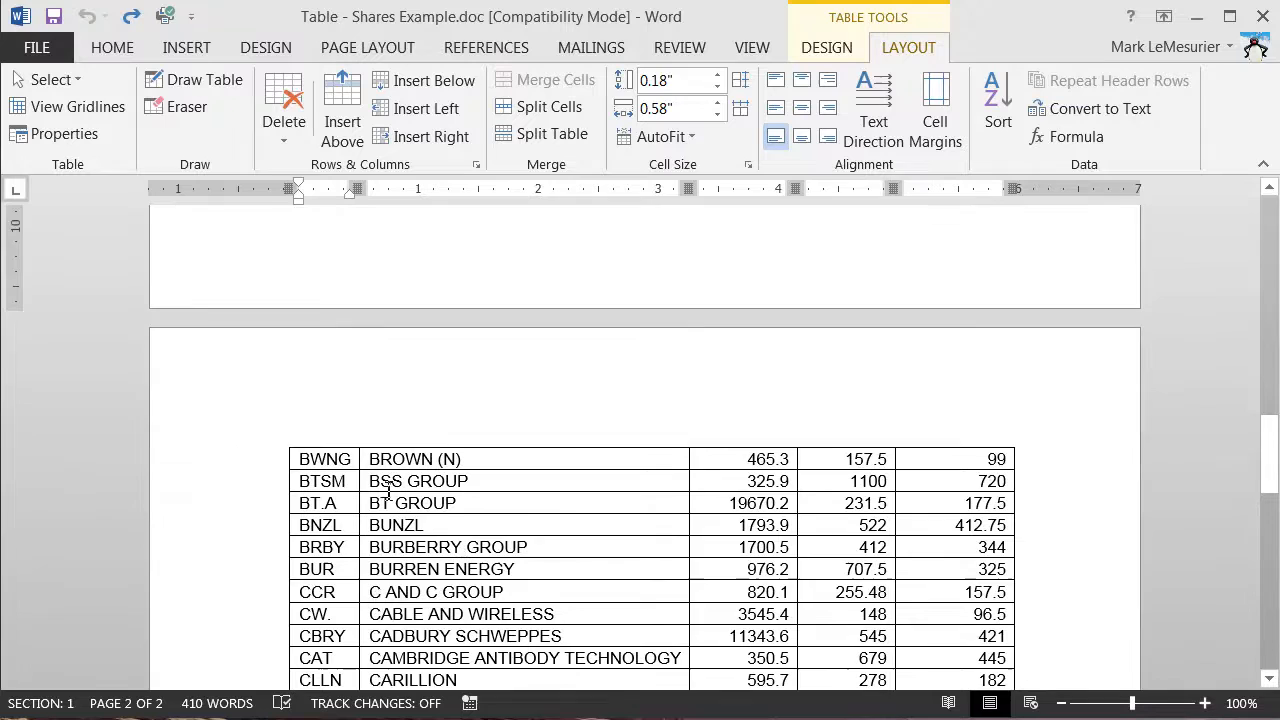
{"action": "scroll", "scroll_direction": "up", "scroll_amount": 3}
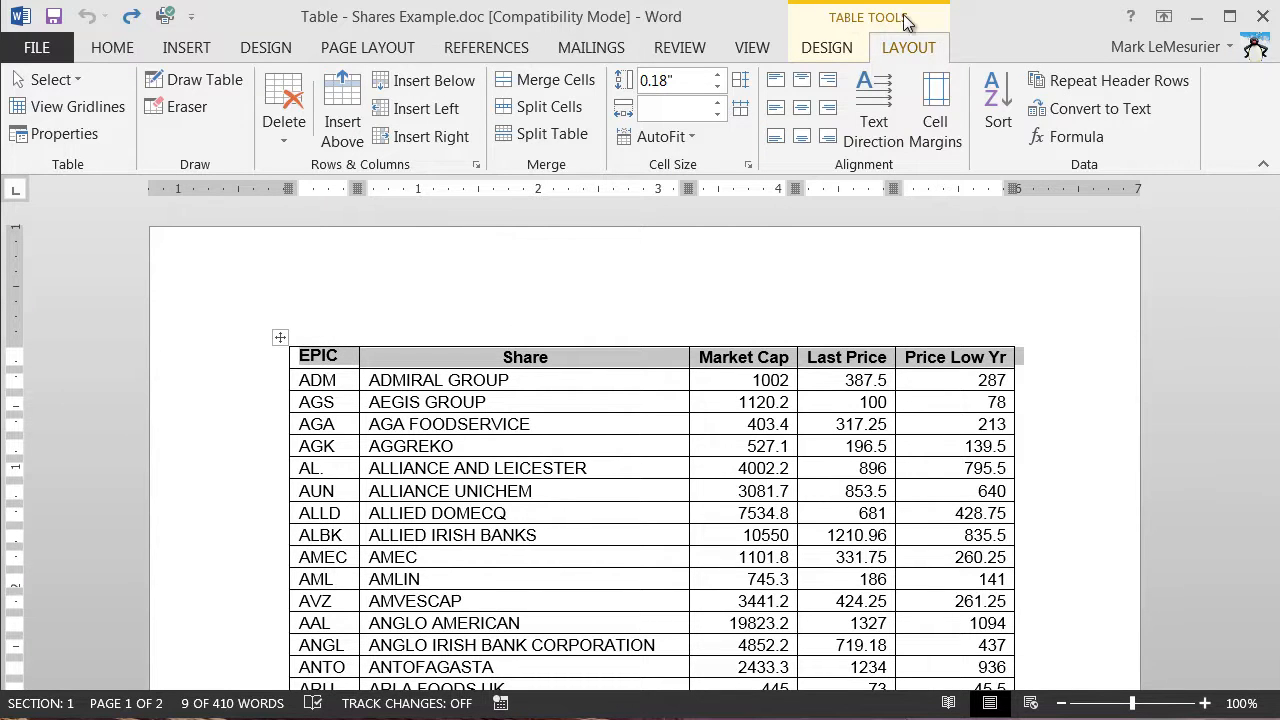
{"action": "mouse_move", "coordinate": [1102, 88]}
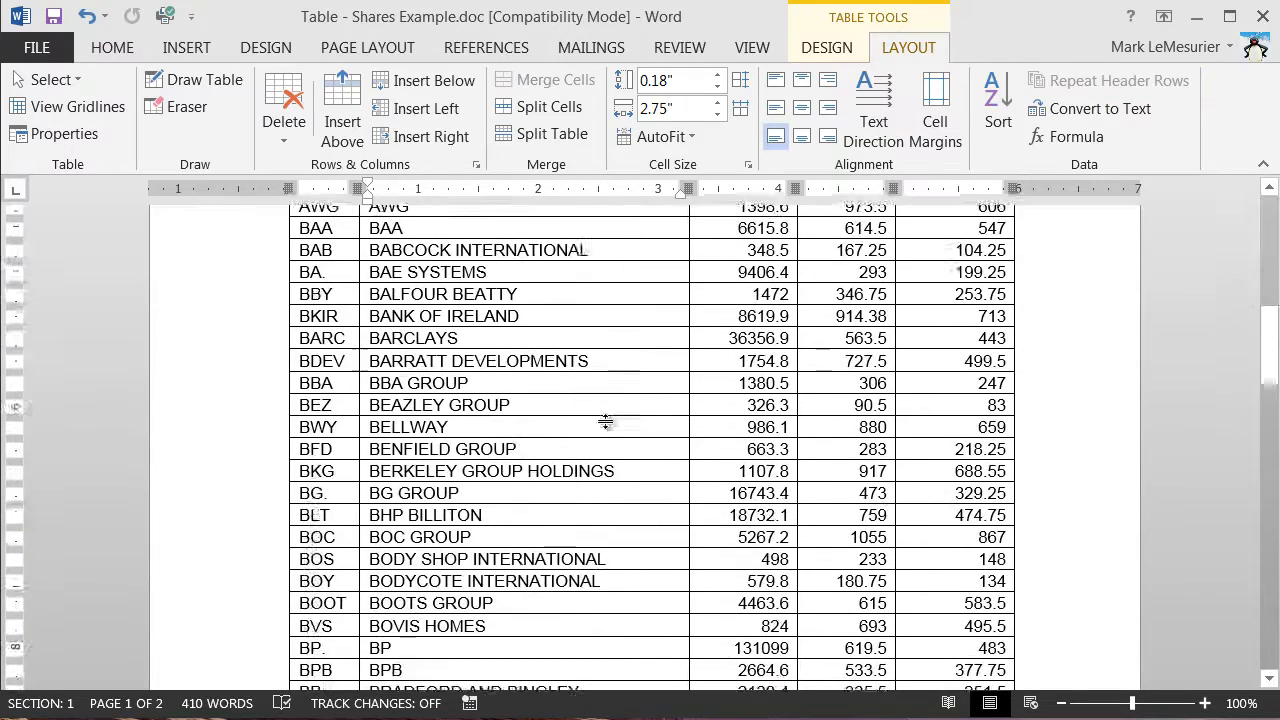
{"action": "scroll", "scroll_direction": "down", "scroll_amount": 3}
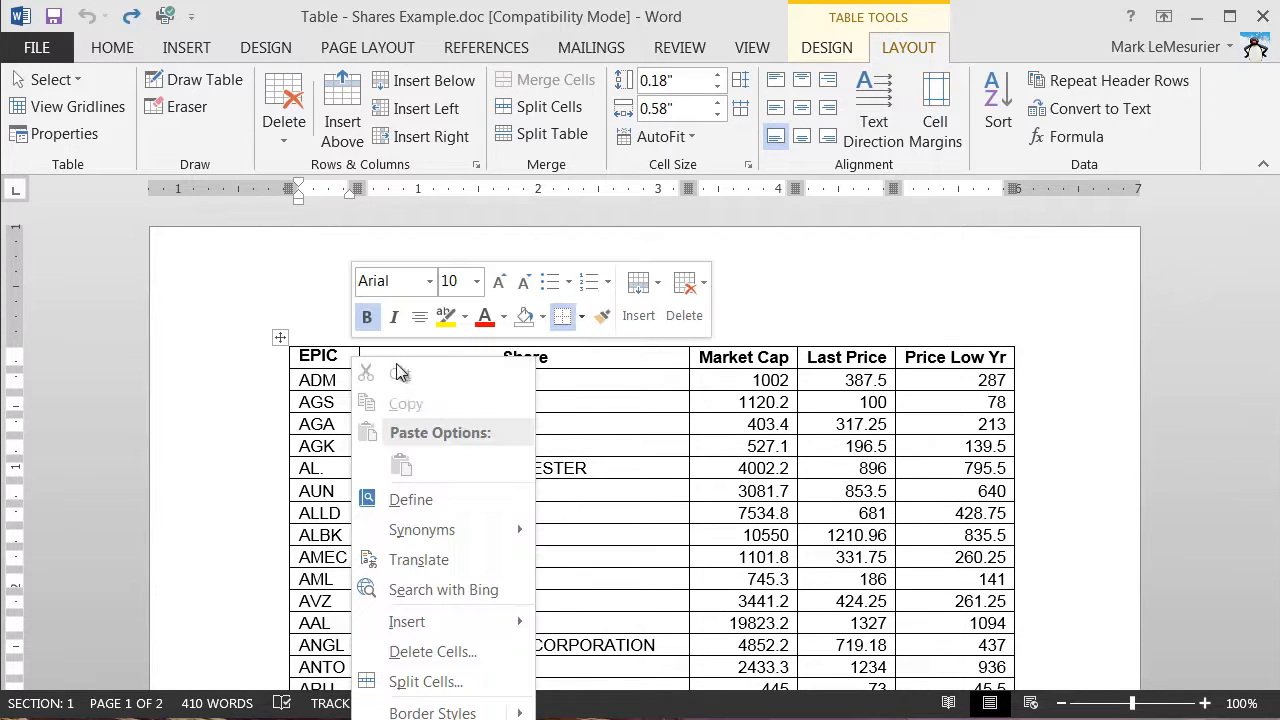
{"action": "mouse_move", "coordinate": [408, 622]}
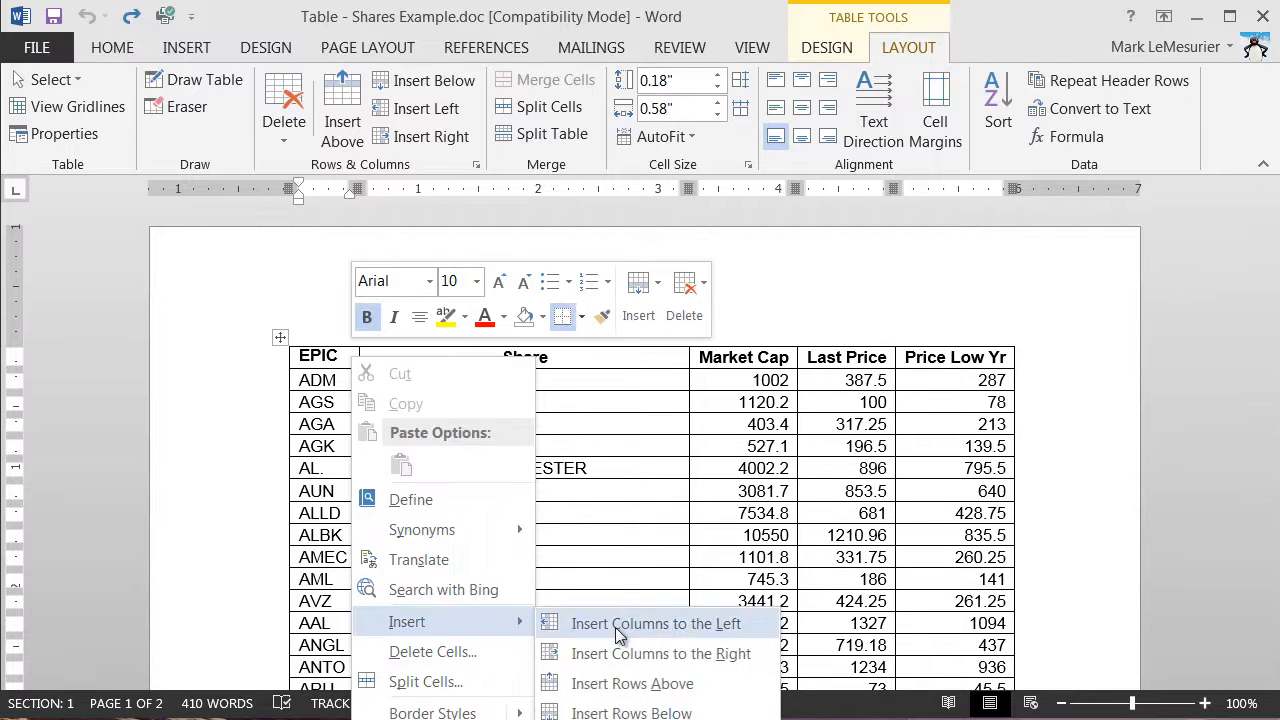
Step: Insert a blank row above the column headings and merge it into one full-width cell
{"action": "left_click", "coordinate": [659, 623]}
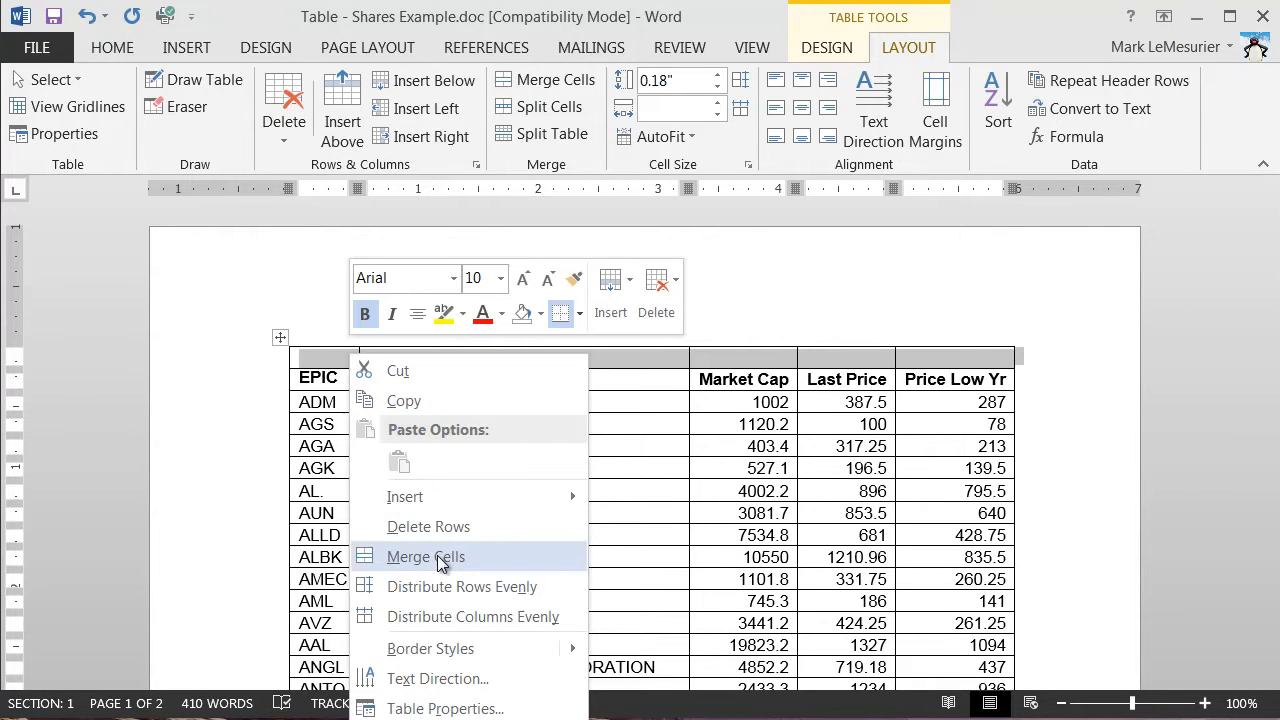
{"action": "left_click", "coordinate": [425, 556]}
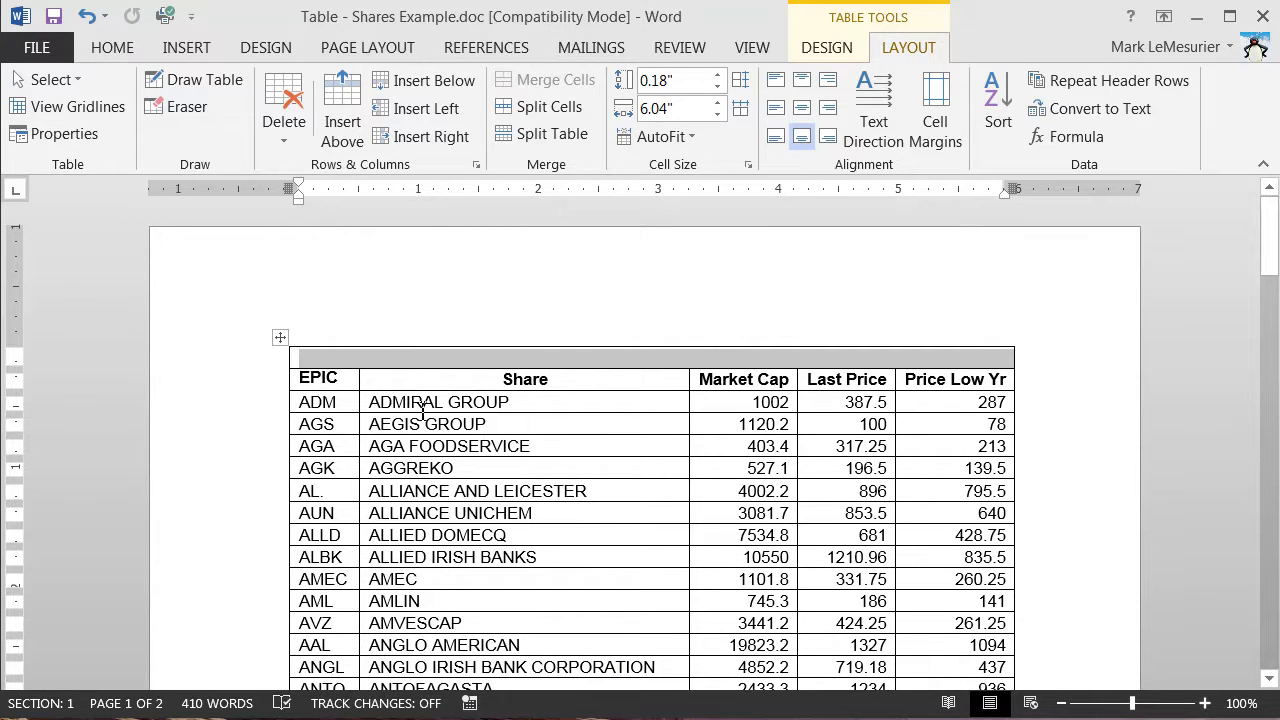
Step: Type the title 'Shares' into the merged top row
{"action": "type", "text": "Shares"}
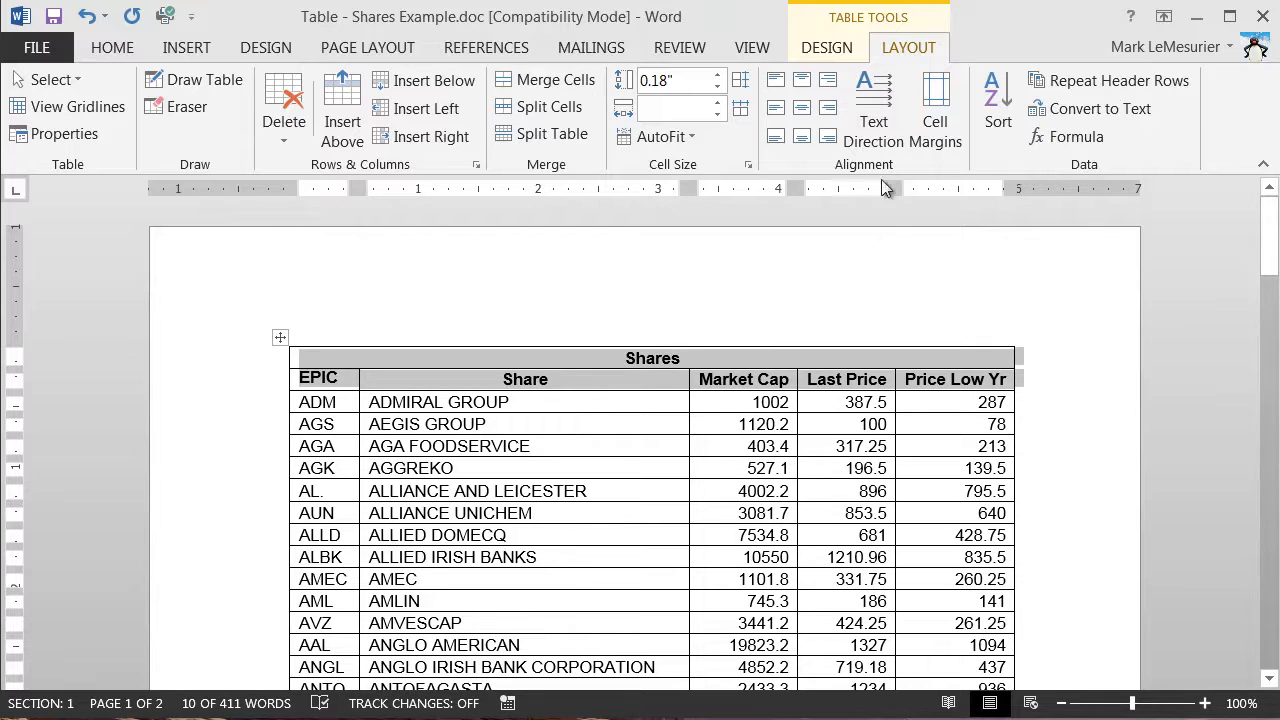
{"action": "mouse_move", "coordinate": [1110, 81]}
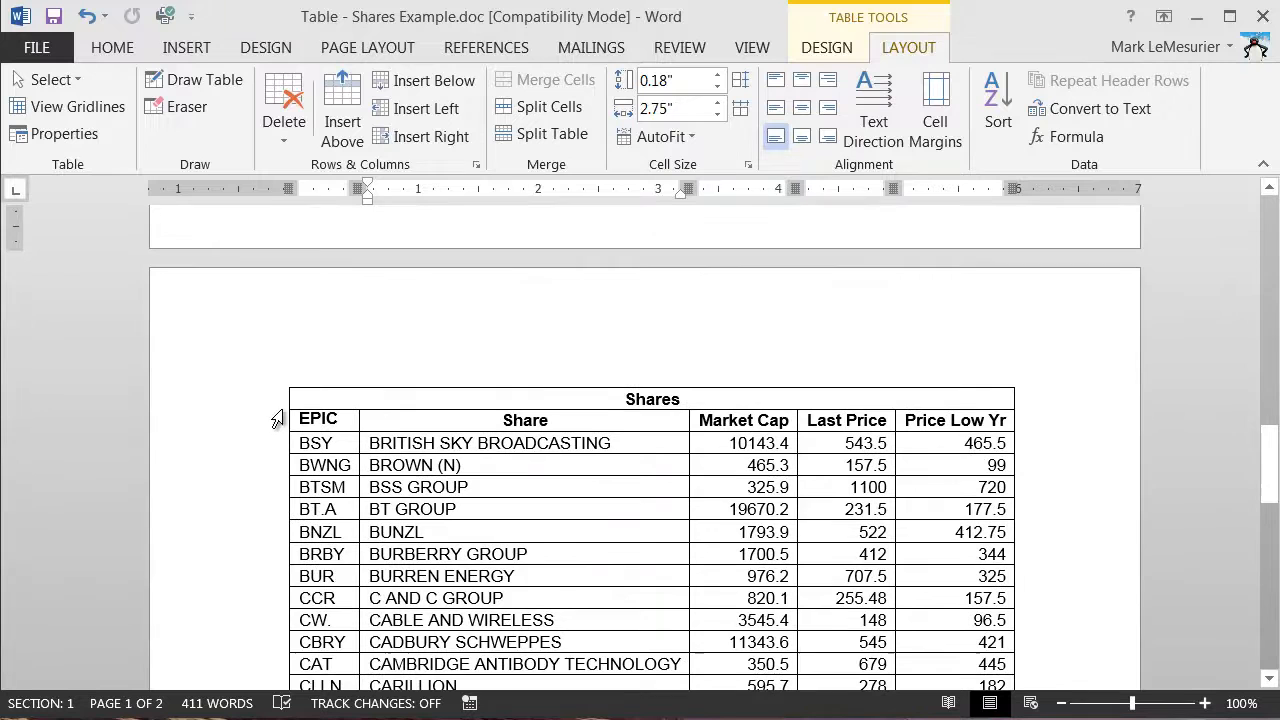
{"action": "mouse_move", "coordinate": [432, 489]}
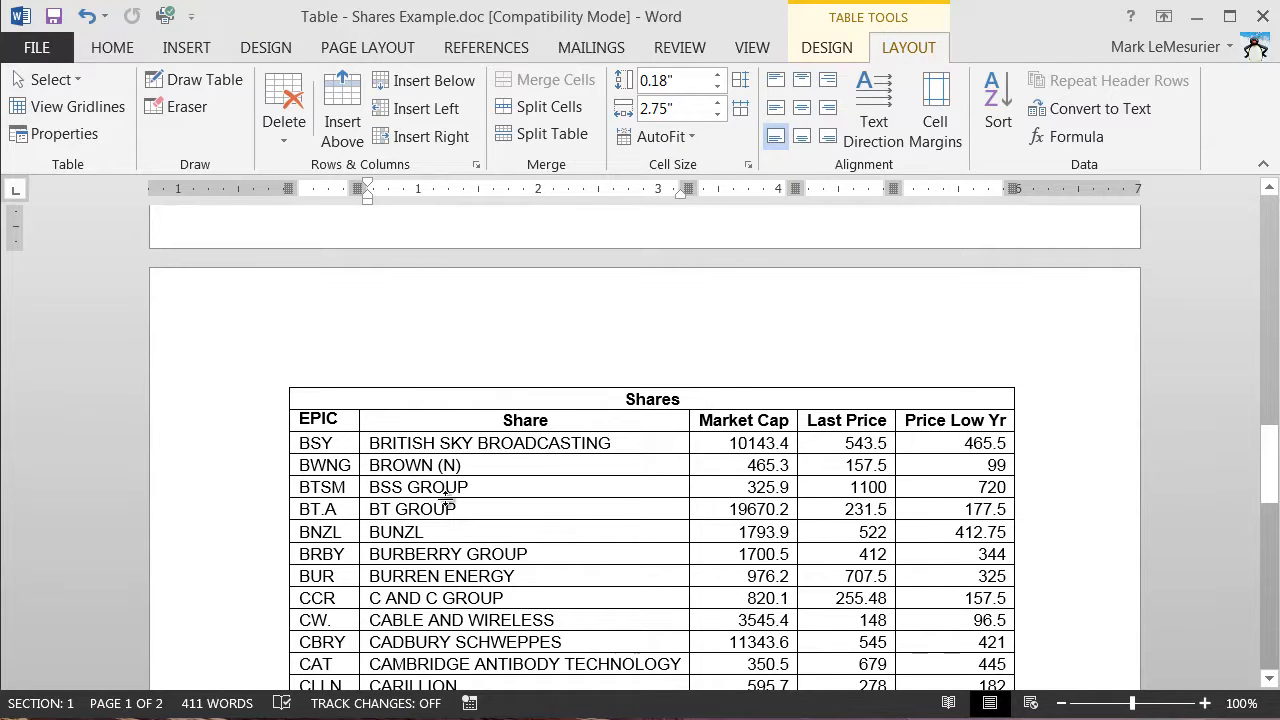